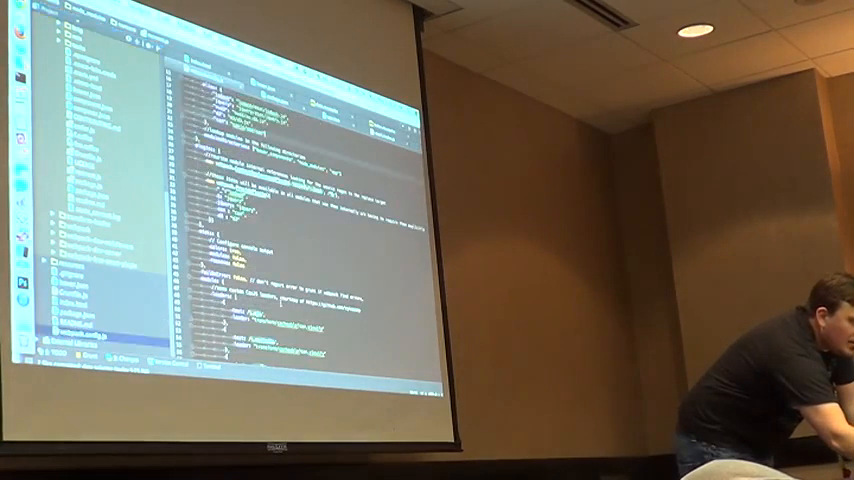
pyautogui.scroll(-3)
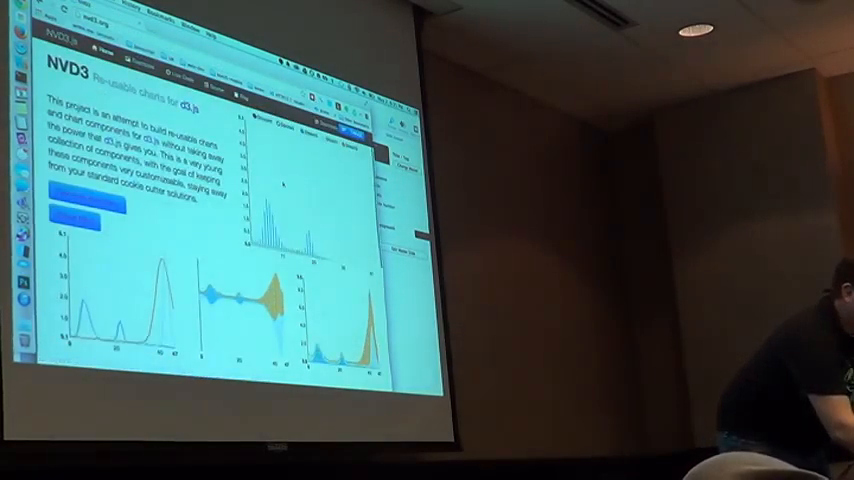
pyautogui.scroll(-3)
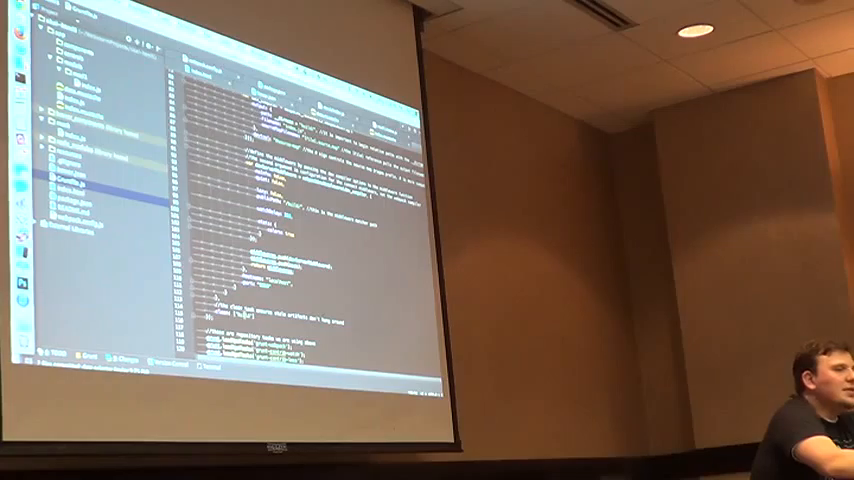
pyautogui.scroll(-3)
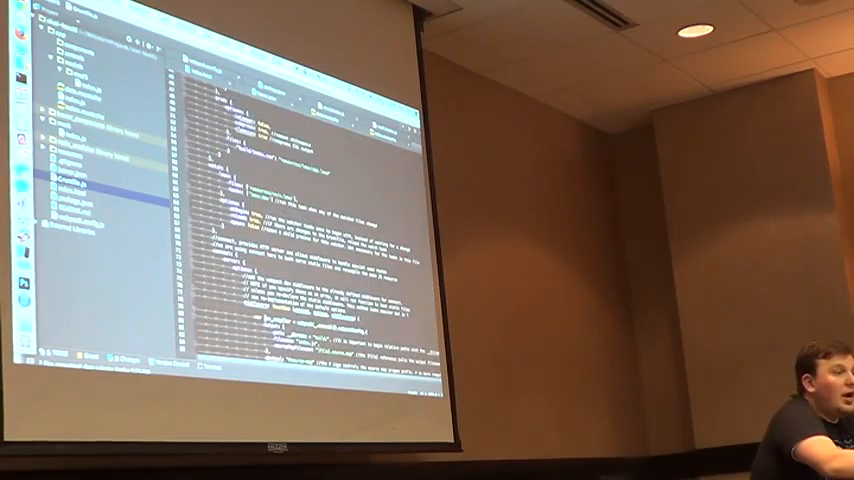